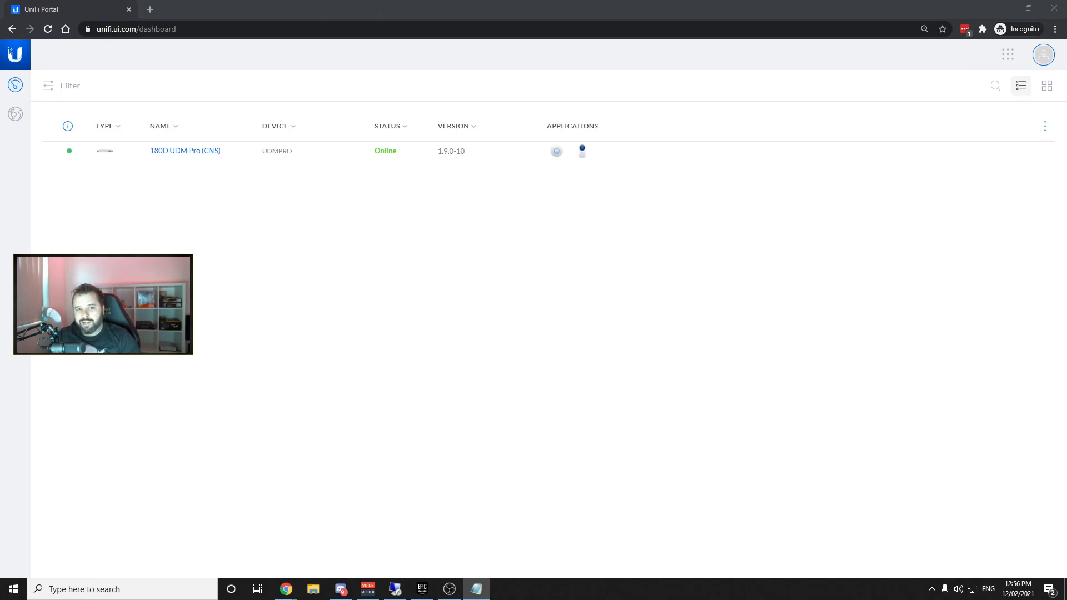
Launch the Network application for the 180D UDM Pro (CNS) console from the portal.
click(183, 150)
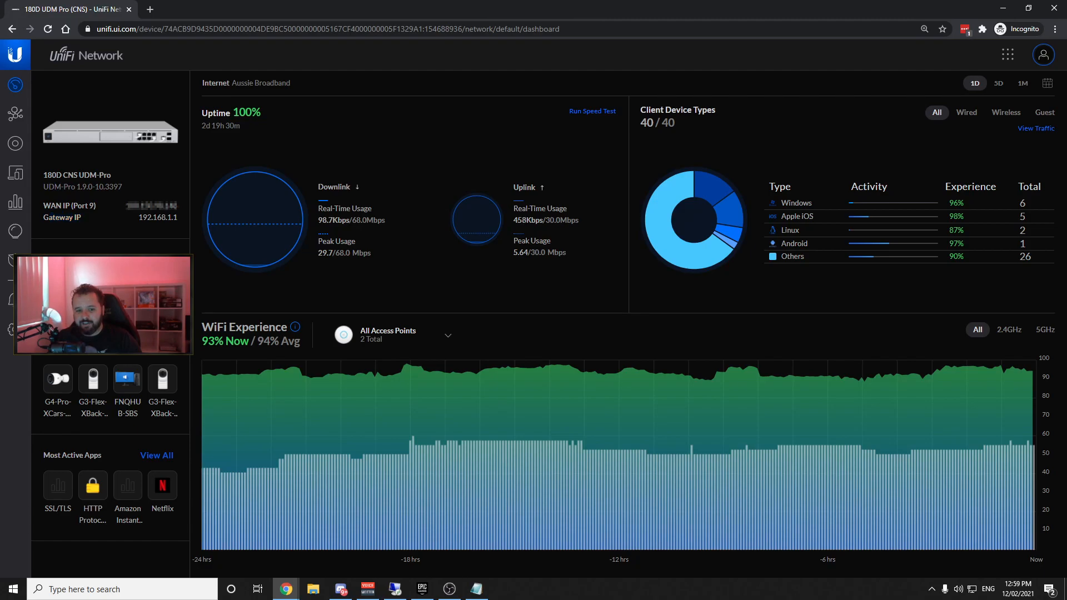
mouse_move(68, 442)
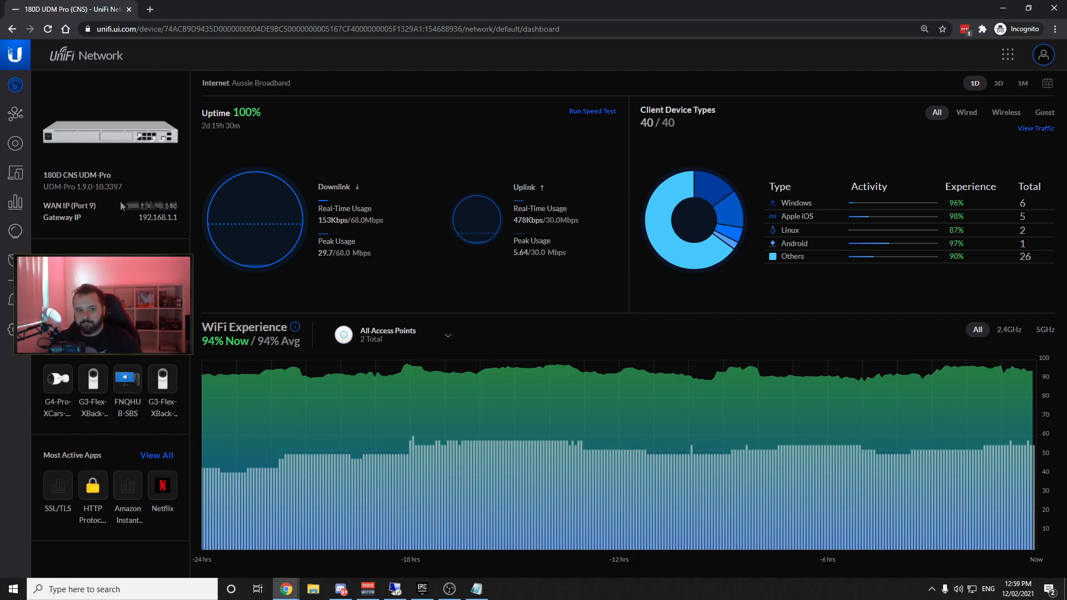
Show the Topology map and pan across the UDM Pro, main office switch and Security Camera Switch branches.
click(14, 114)
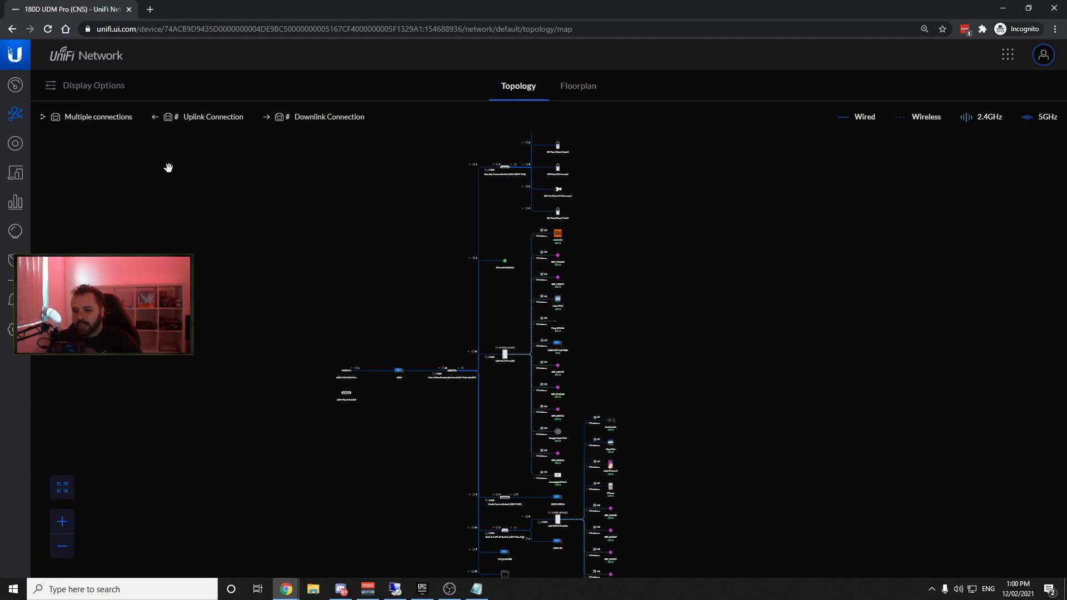
mouse_move(323, 275)
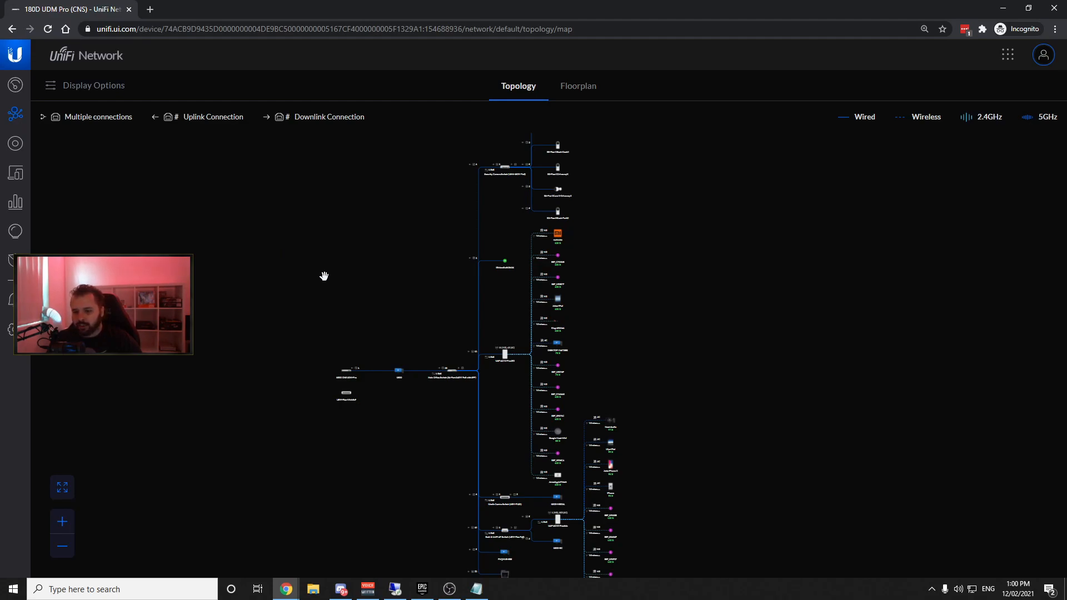
mouse_move(412, 278)
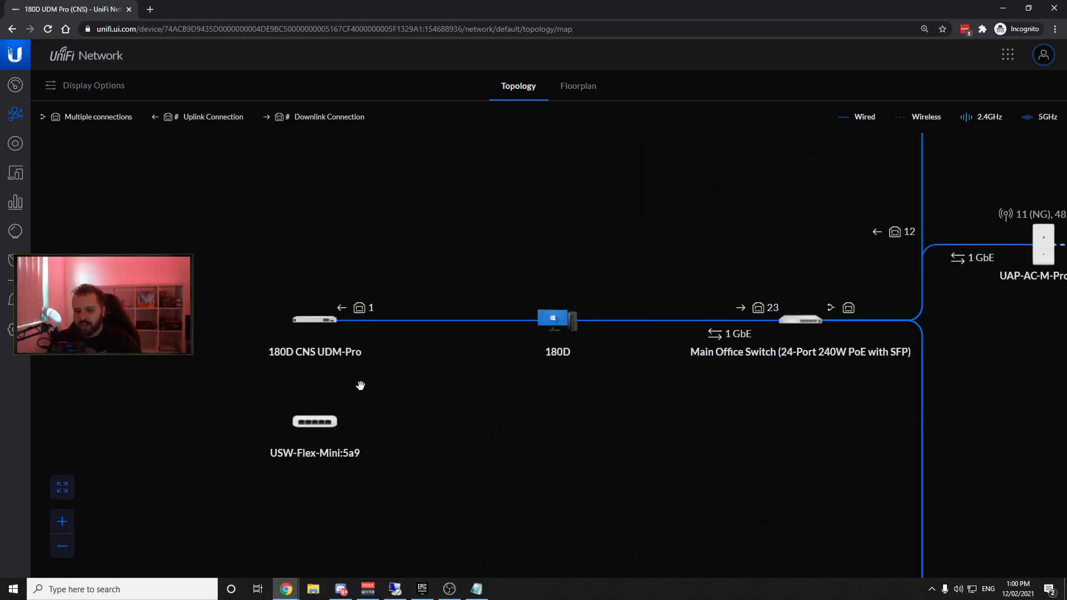
drag(360, 386, 477, 371)
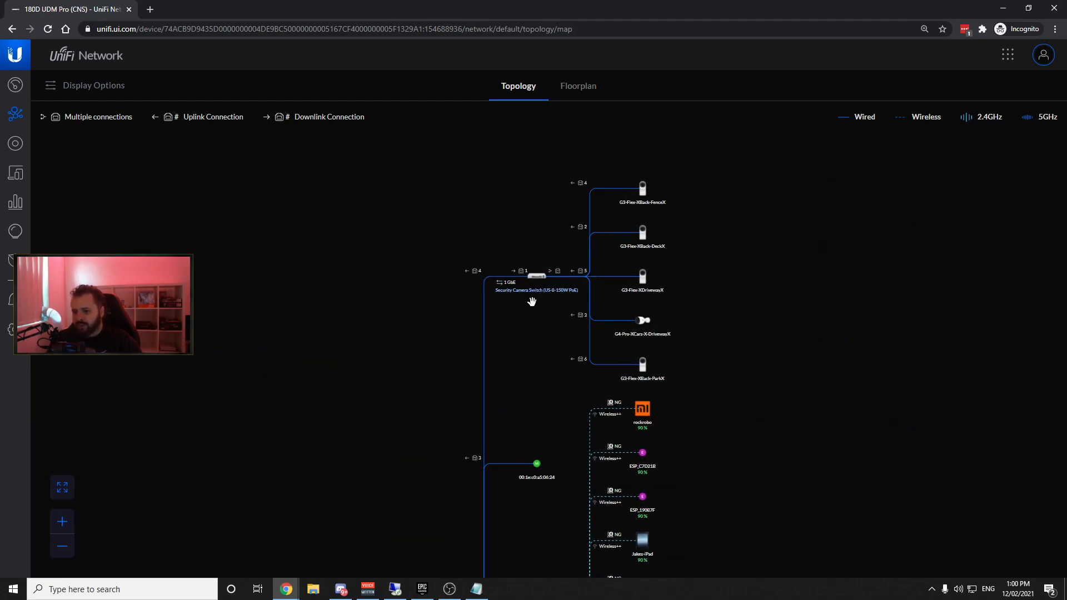
drag(532, 301, 541, 285)
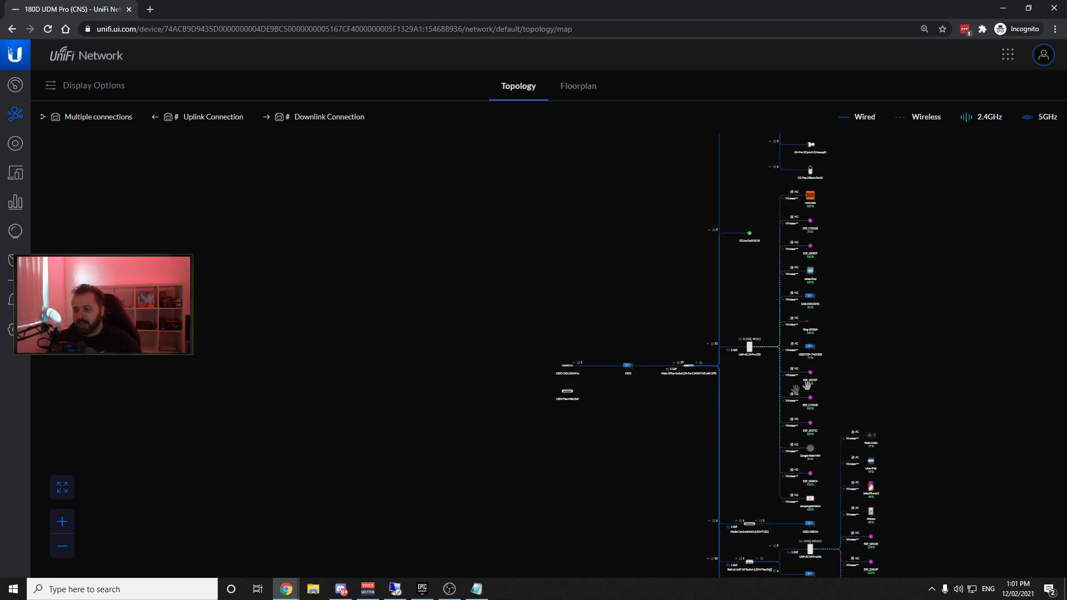
drag(807, 388, 737, 380)
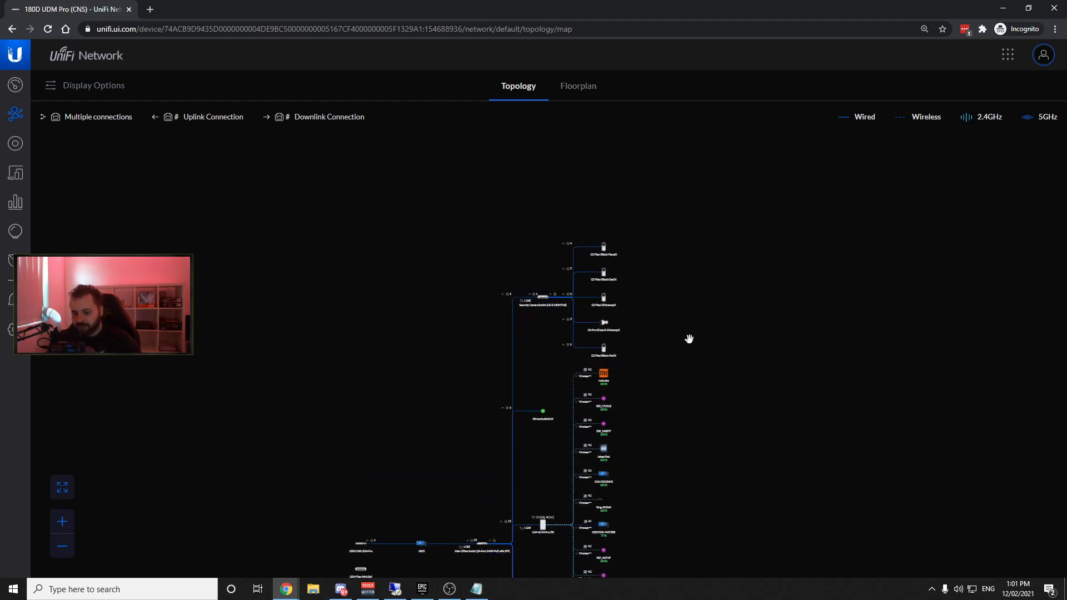
drag(689, 337, 702, 306)
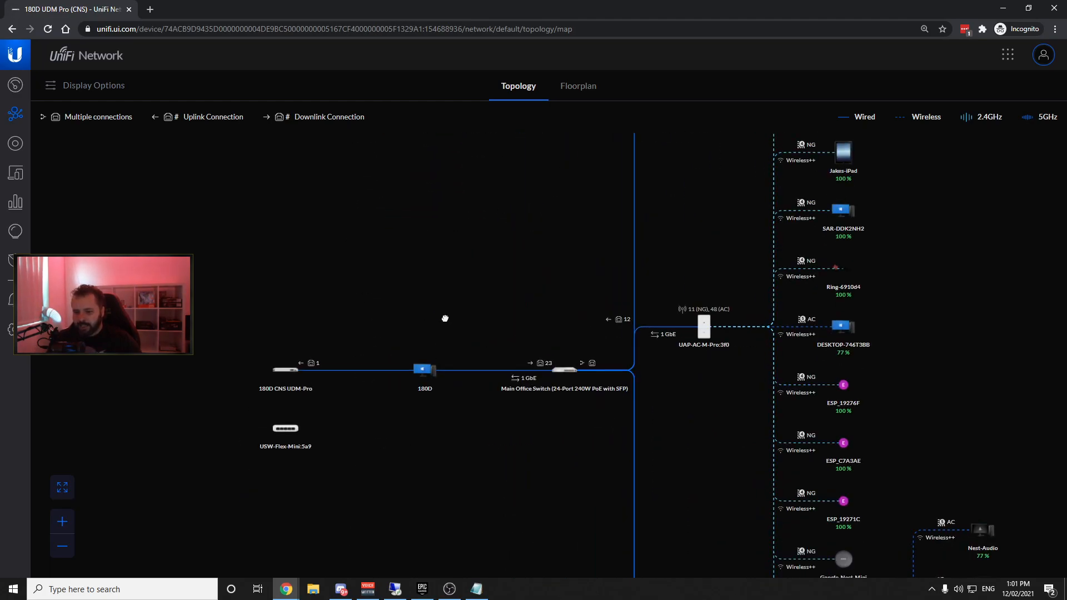
drag(444, 319, 450, 383)
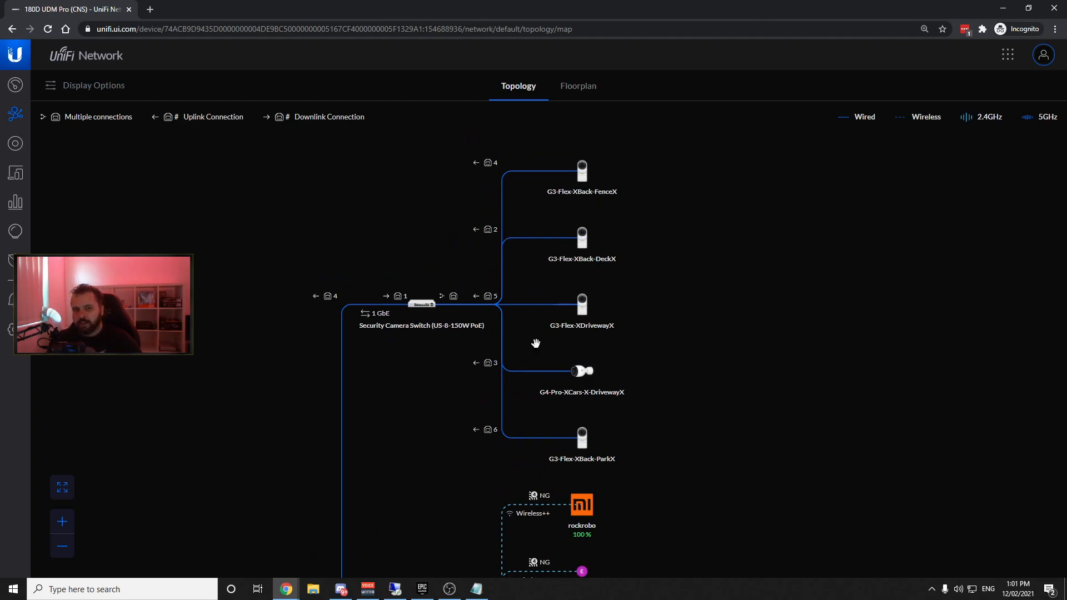
mouse_move(586, 340)
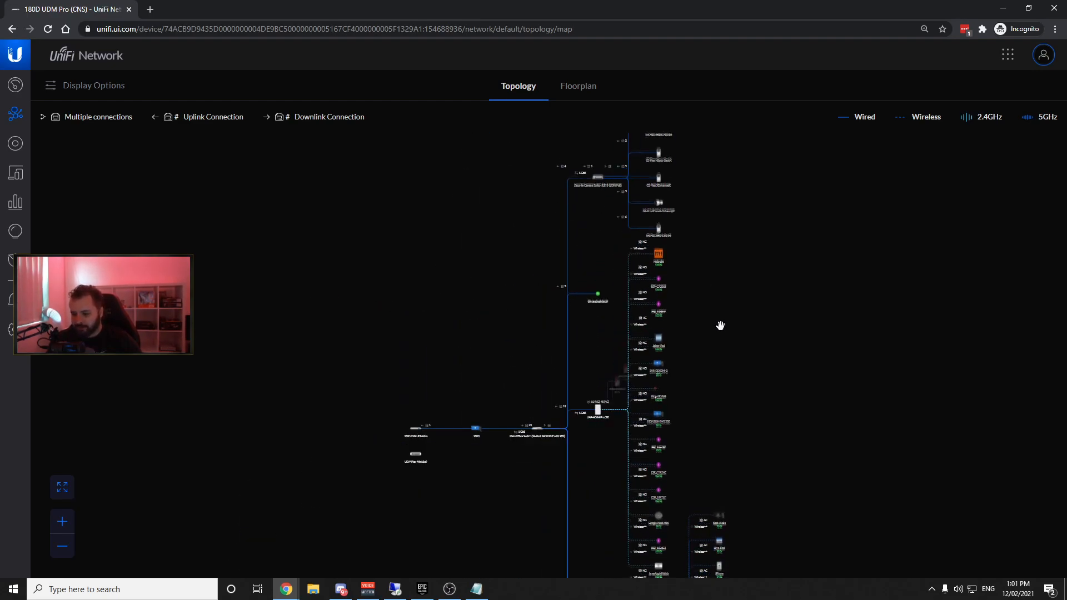
Show the UniFi Devices list with each switch, access point and UDM Pro.
click(14, 144)
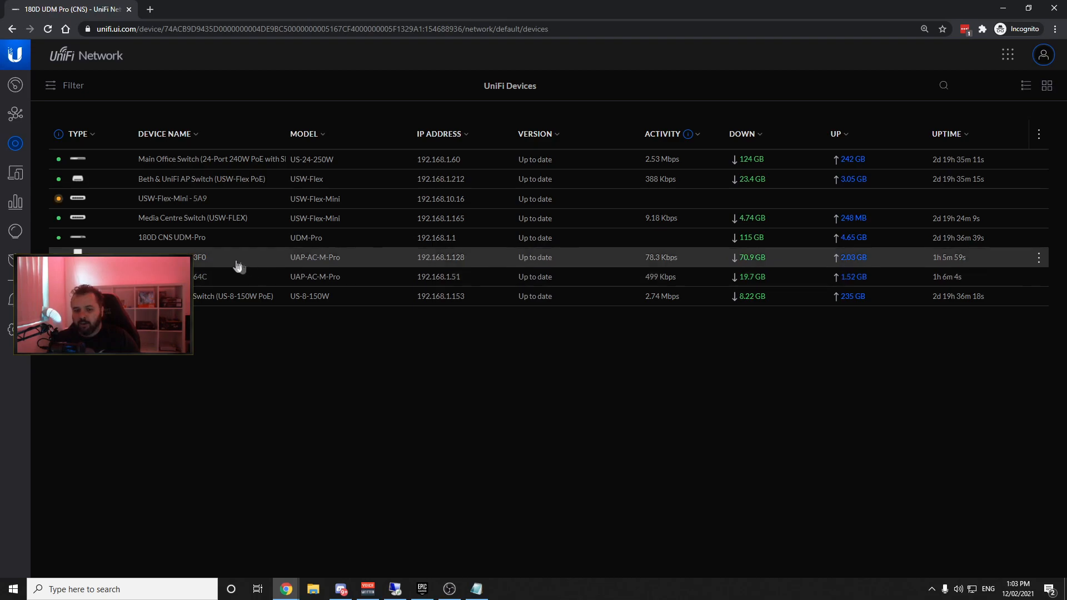
mouse_move(228, 262)
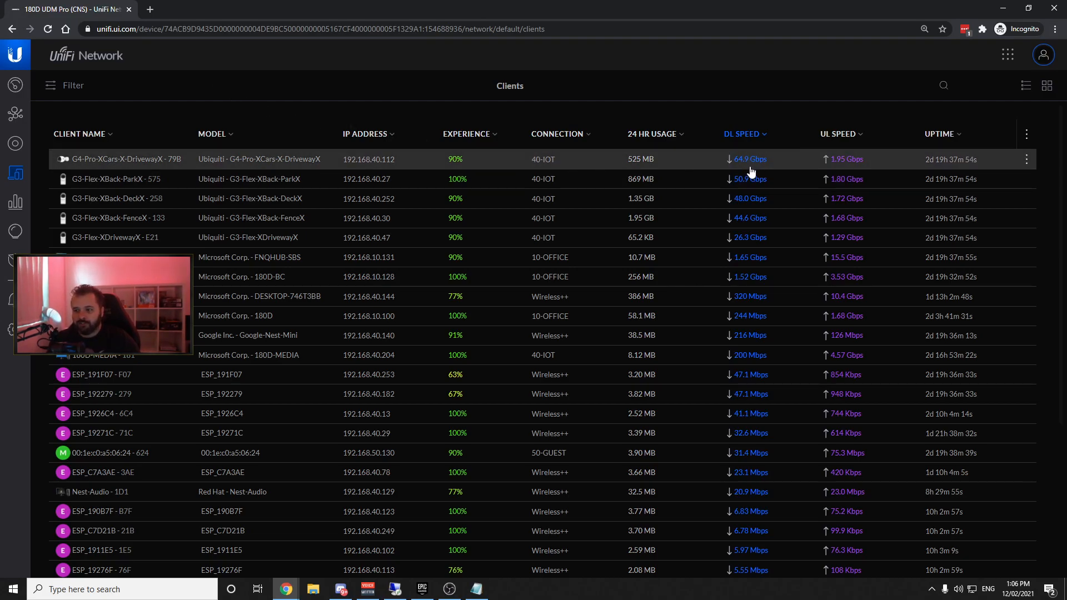
mouse_move(757, 170)
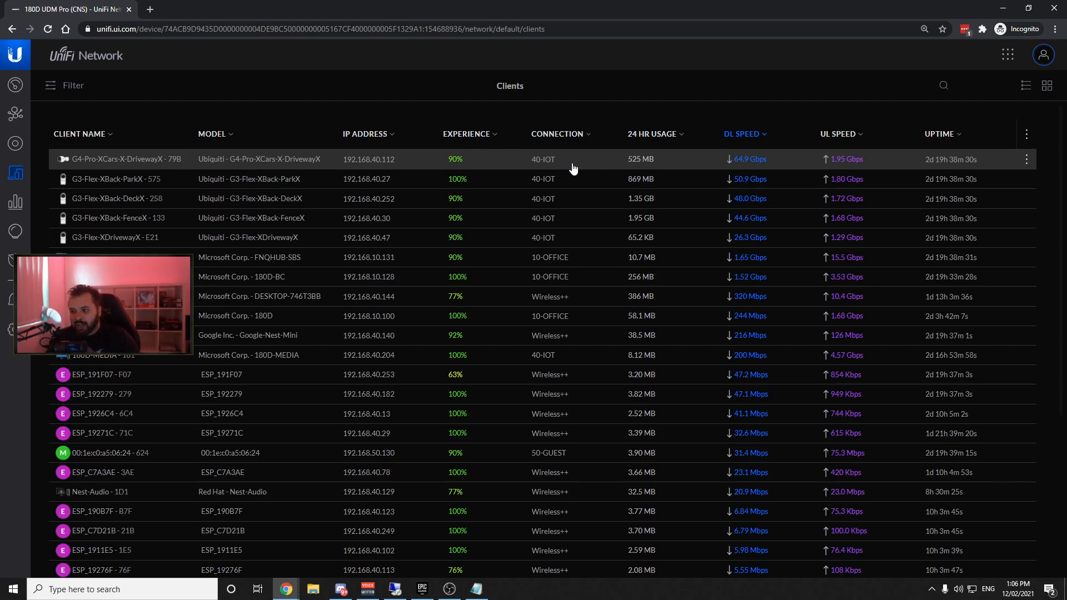
Filter the Clients list to devices on the Security Camera Switch.
click(65, 85)
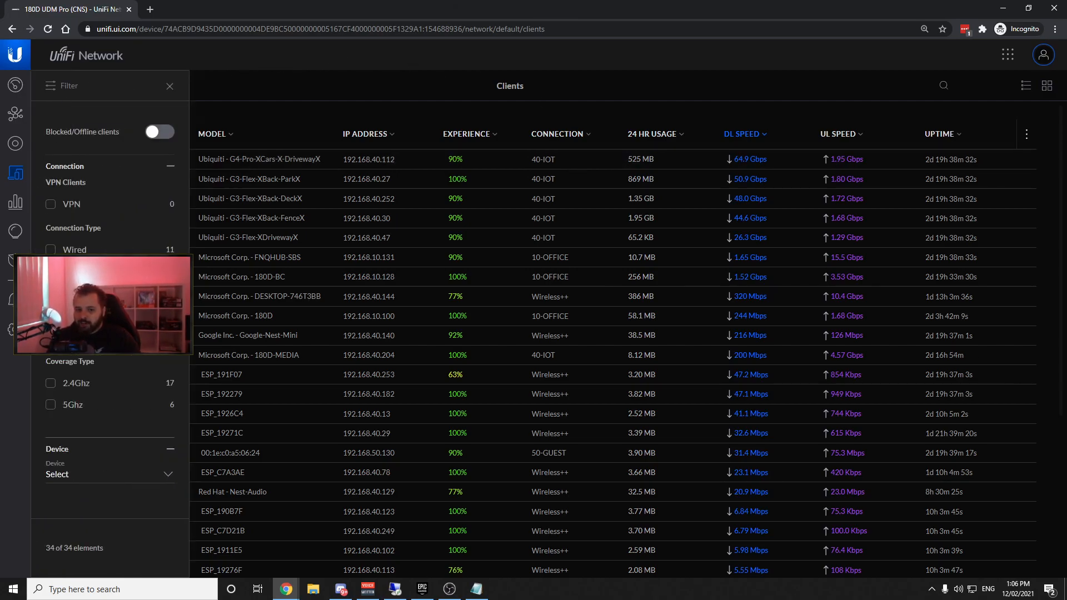
click(102, 474)
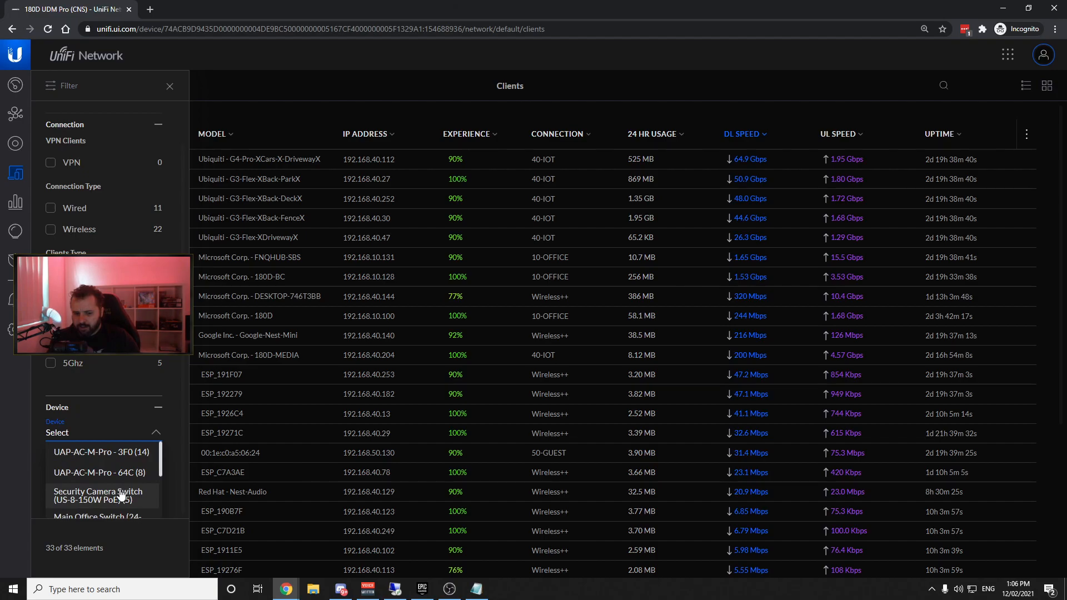
click(98, 496)
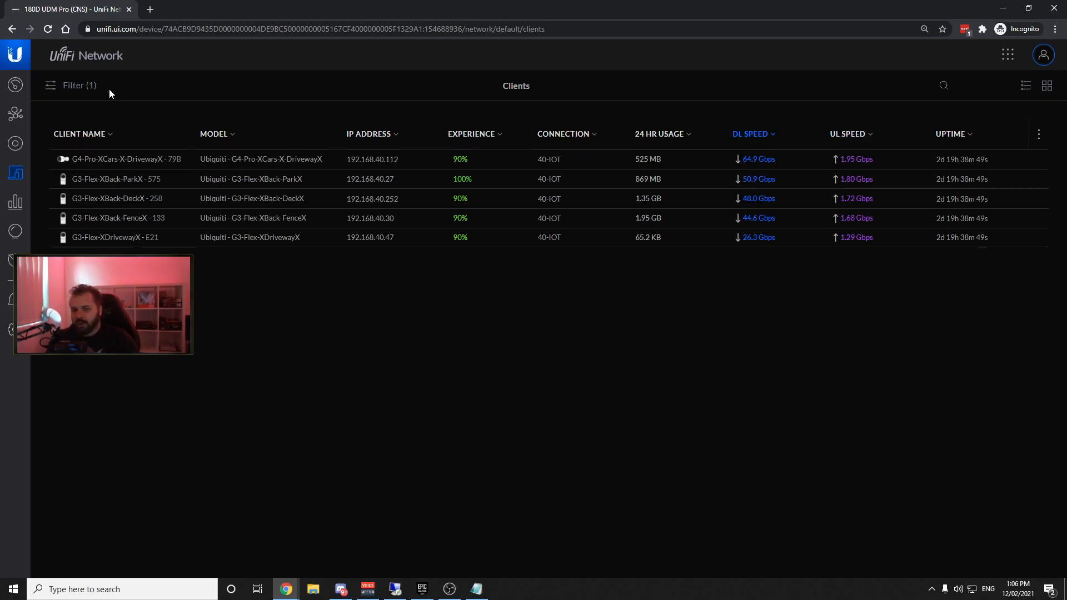
Clear the filter so the full Clients list shows every column including names.
click(73, 85)
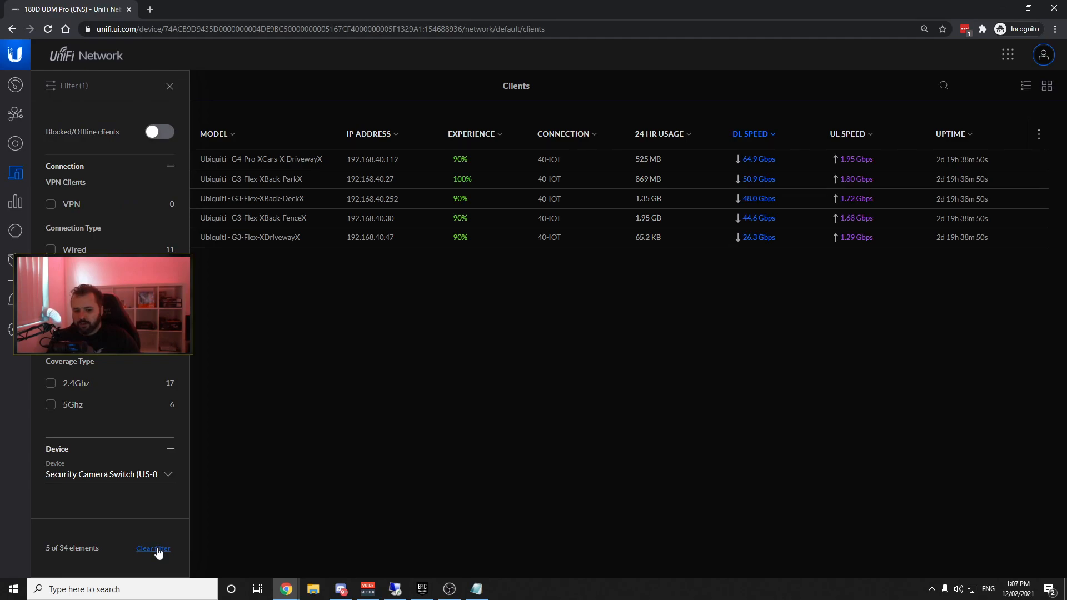
click(152, 548)
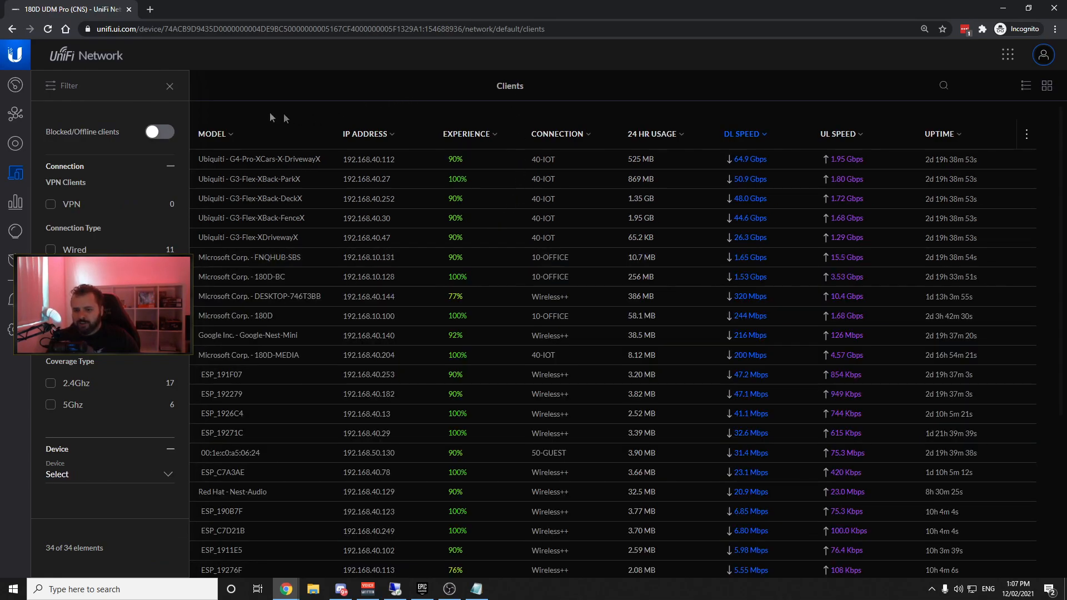
click(169, 86)
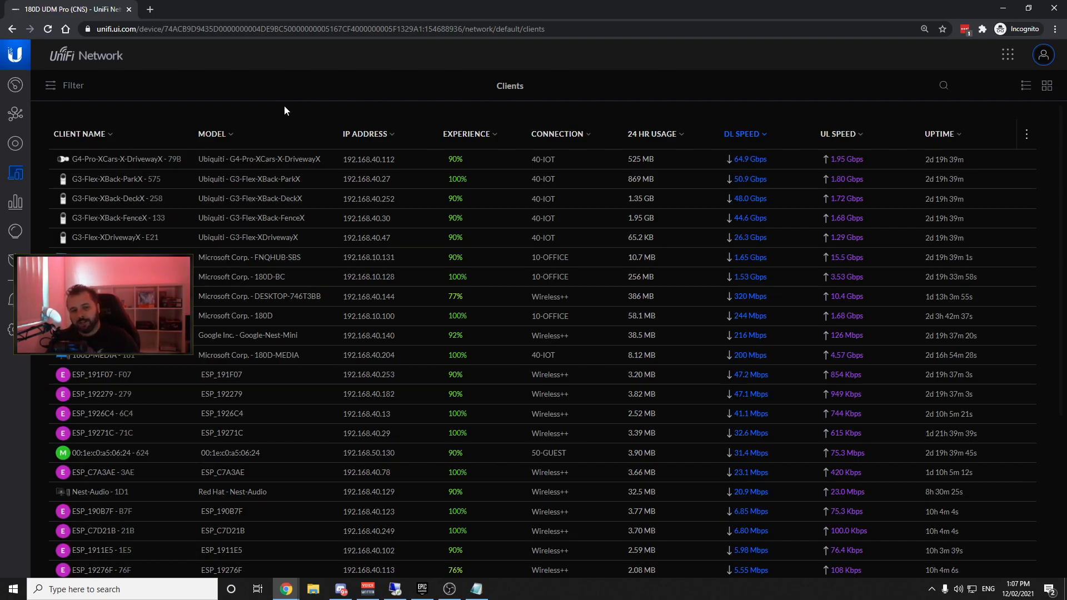
Show the Statistics traffic overview with application categories ordered by Download Traffic.
click(15, 202)
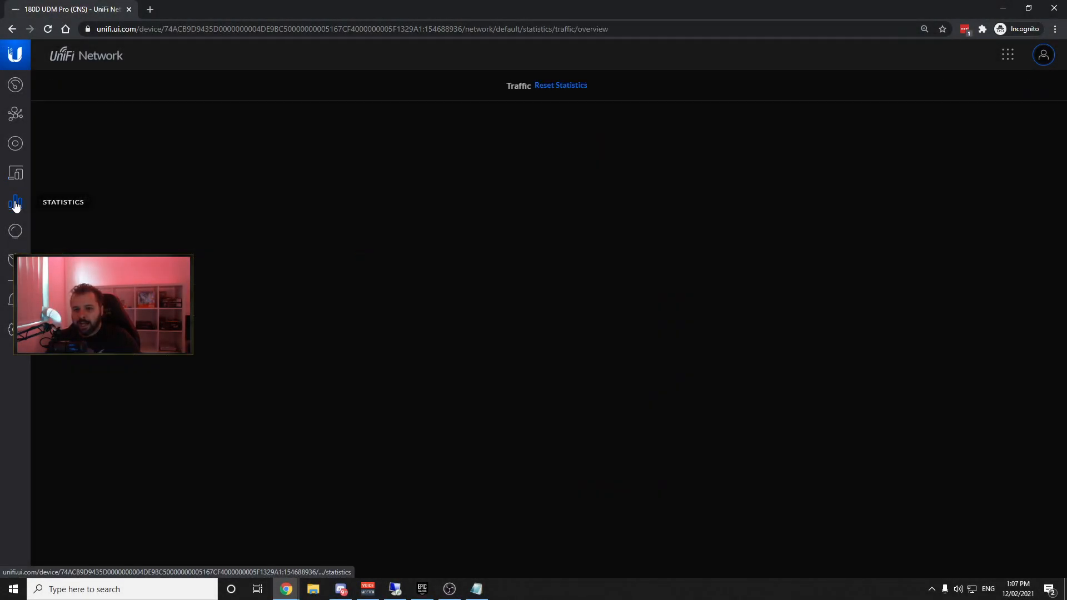
click(15, 203)
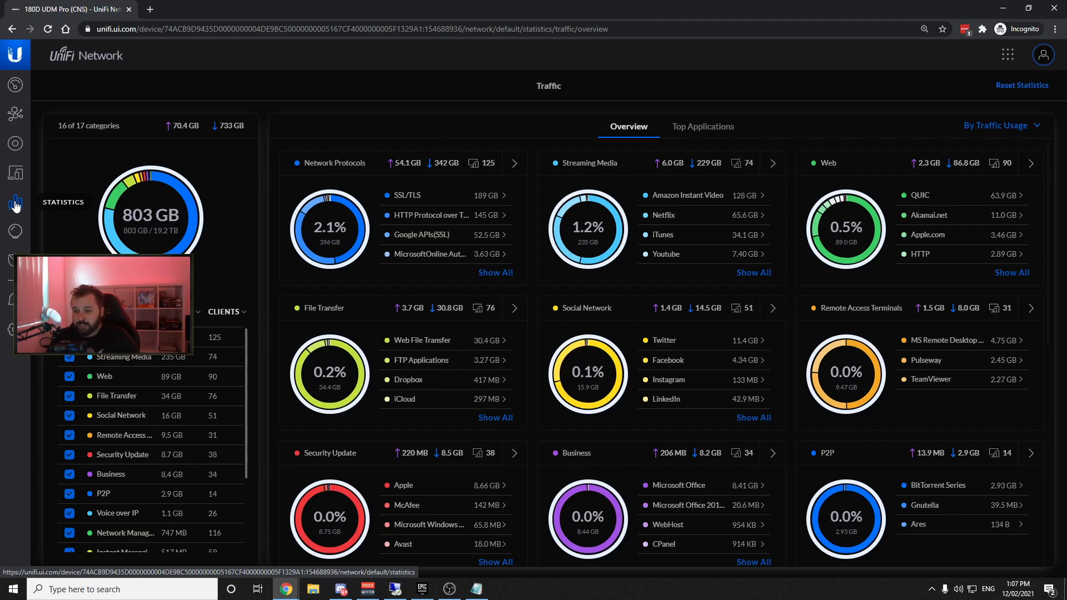
mouse_move(35, 198)
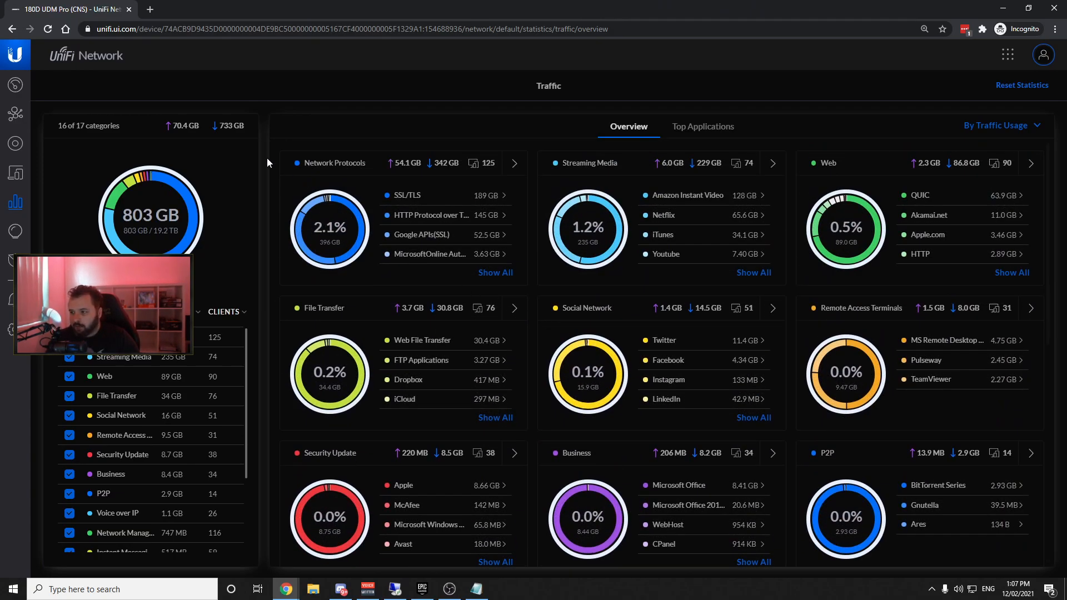
click(996, 126)
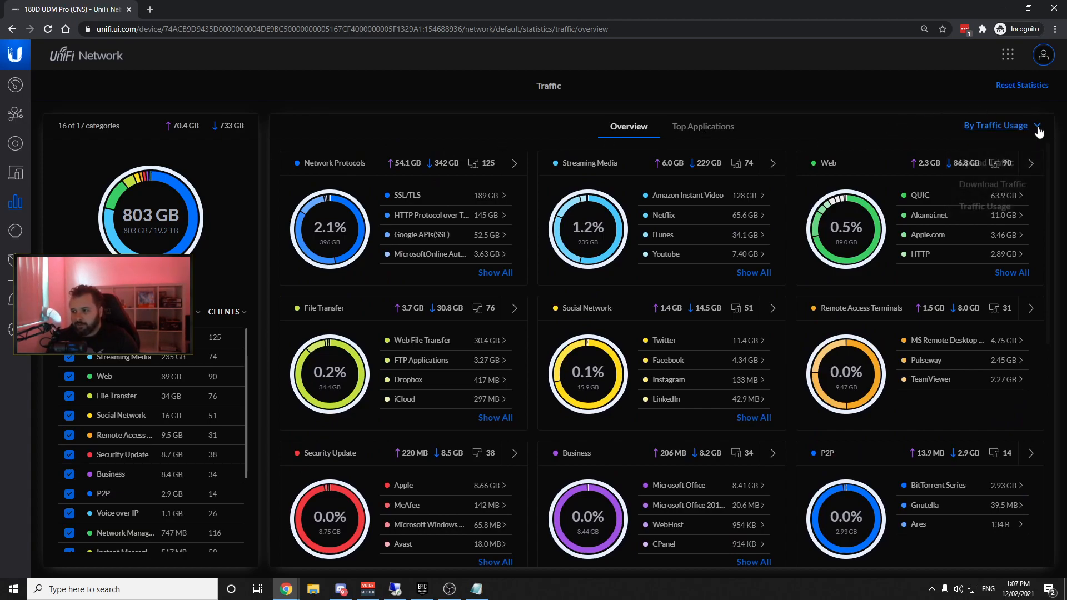
click(995, 126)
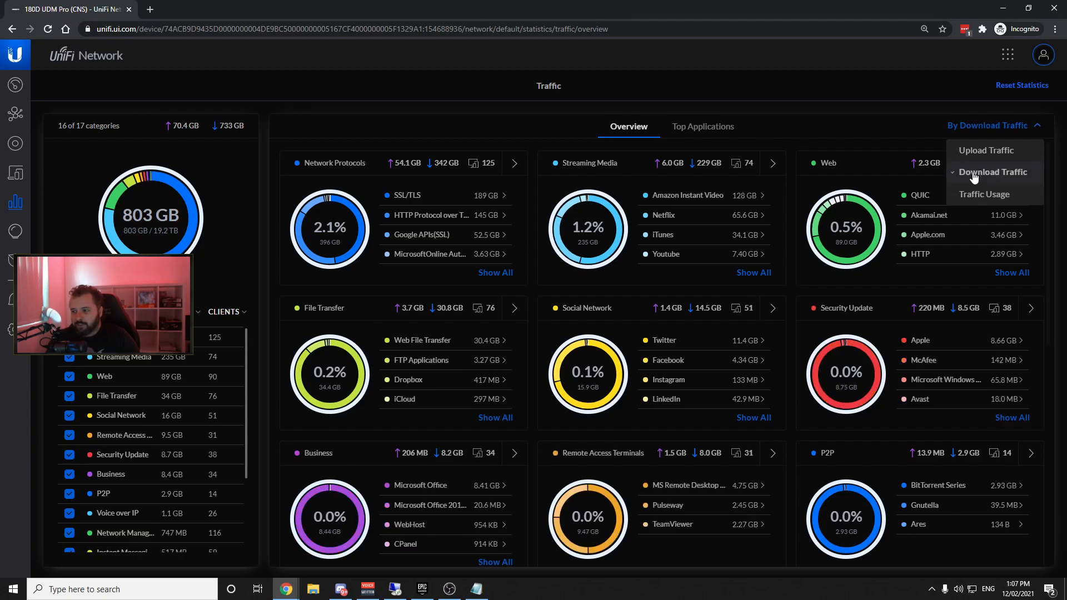
click(995, 171)
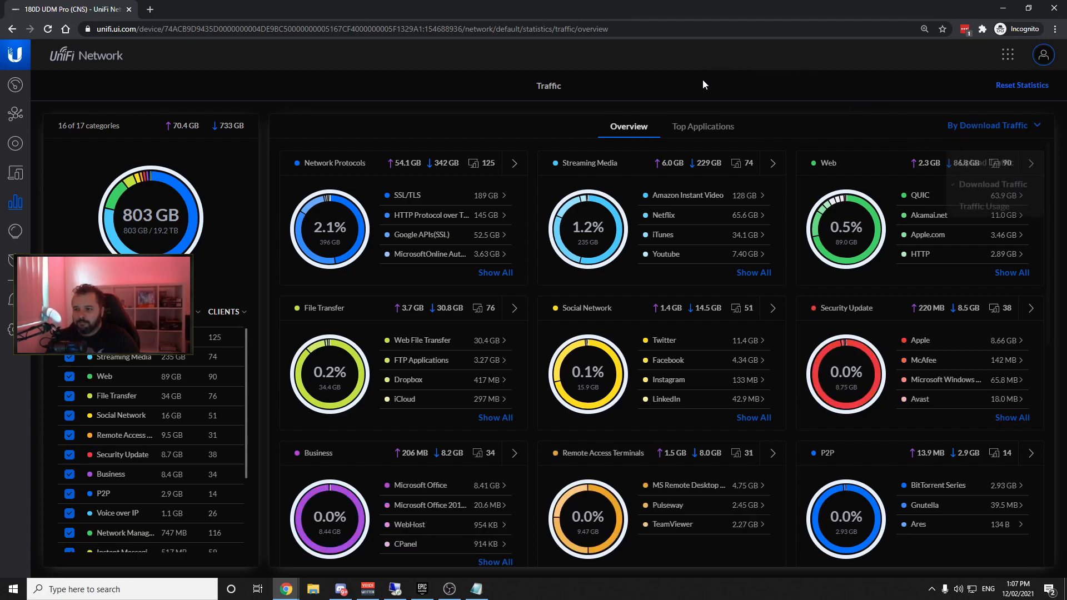
click(992, 126)
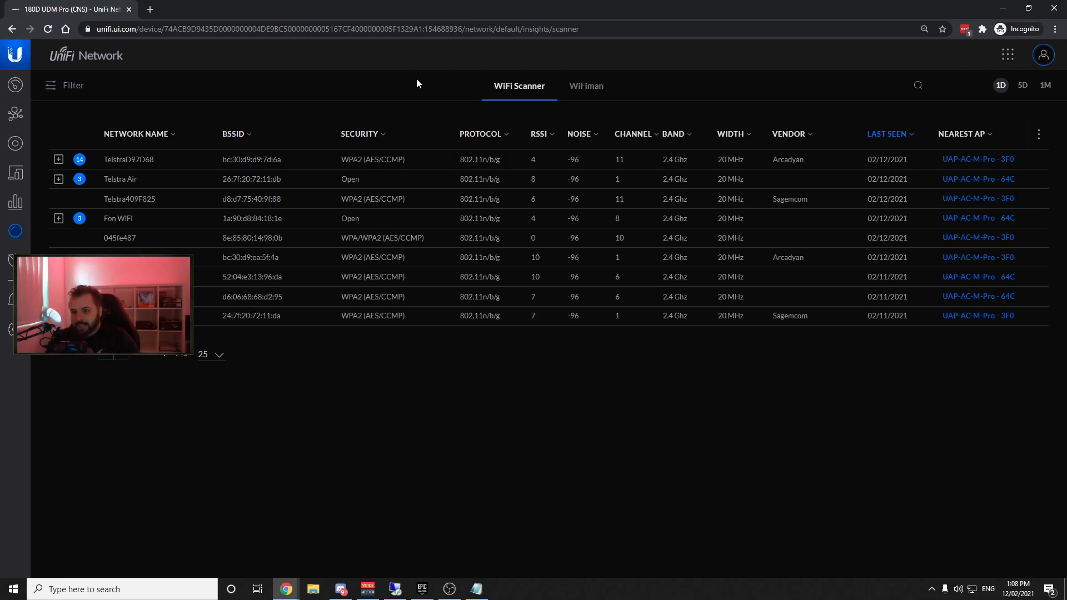
mouse_move(499, 216)
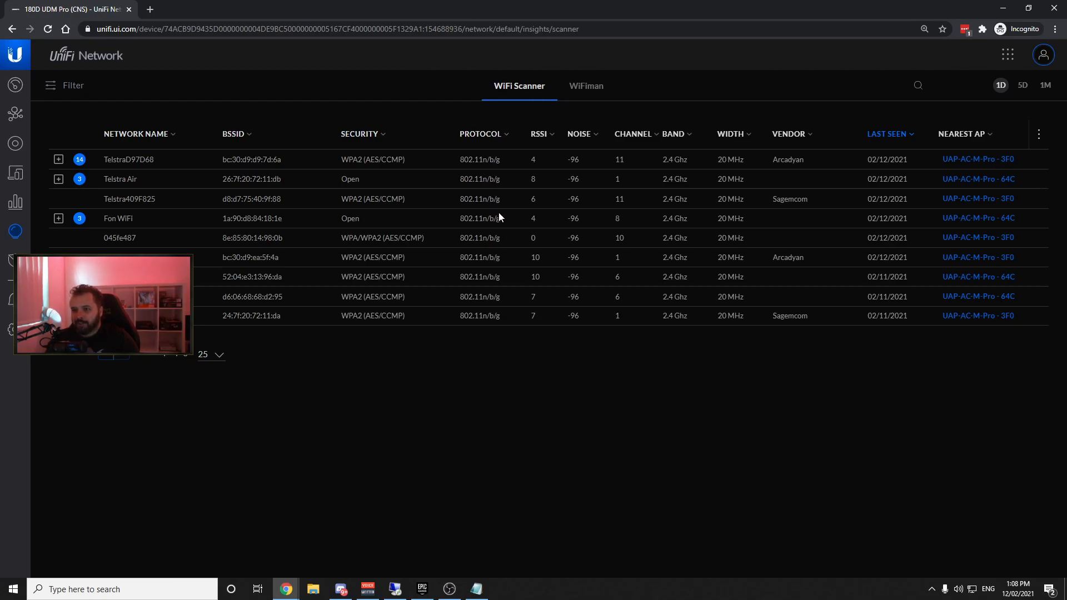
mouse_move(586, 89)
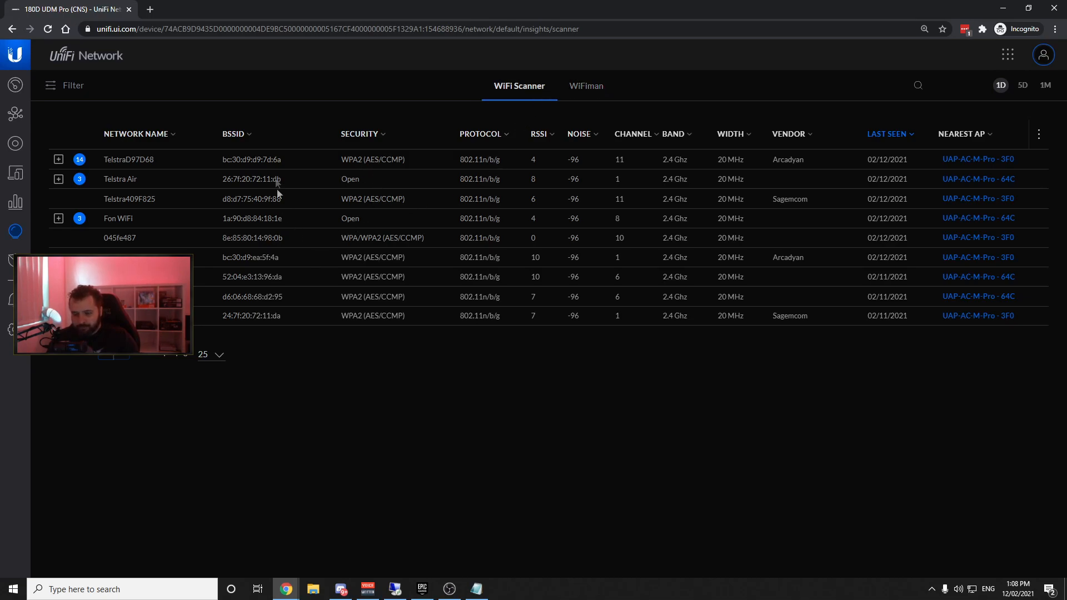
mouse_move(189, 250)
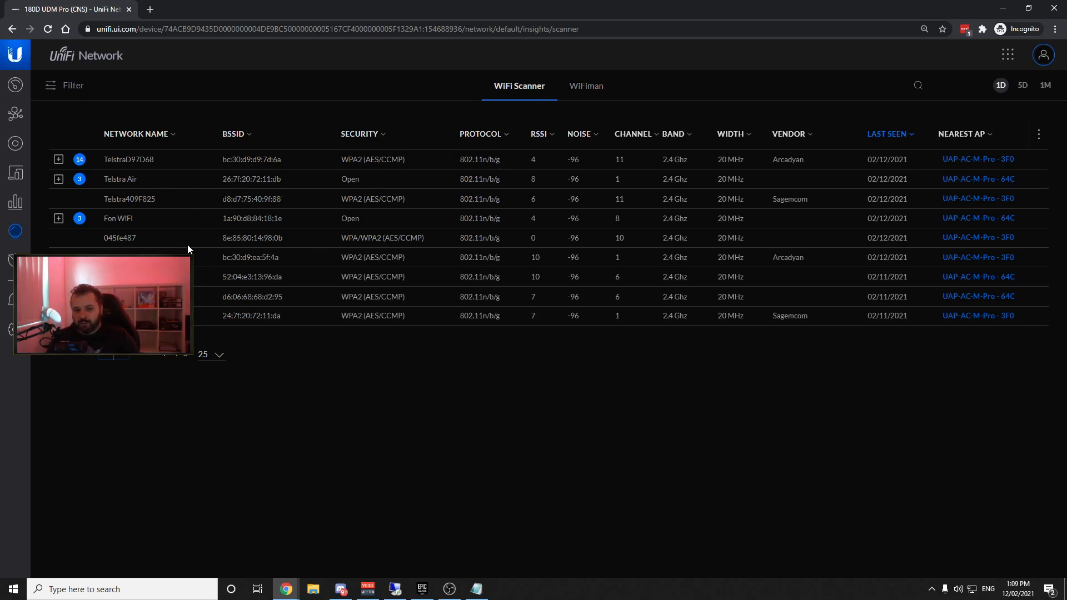
mouse_move(66, 102)
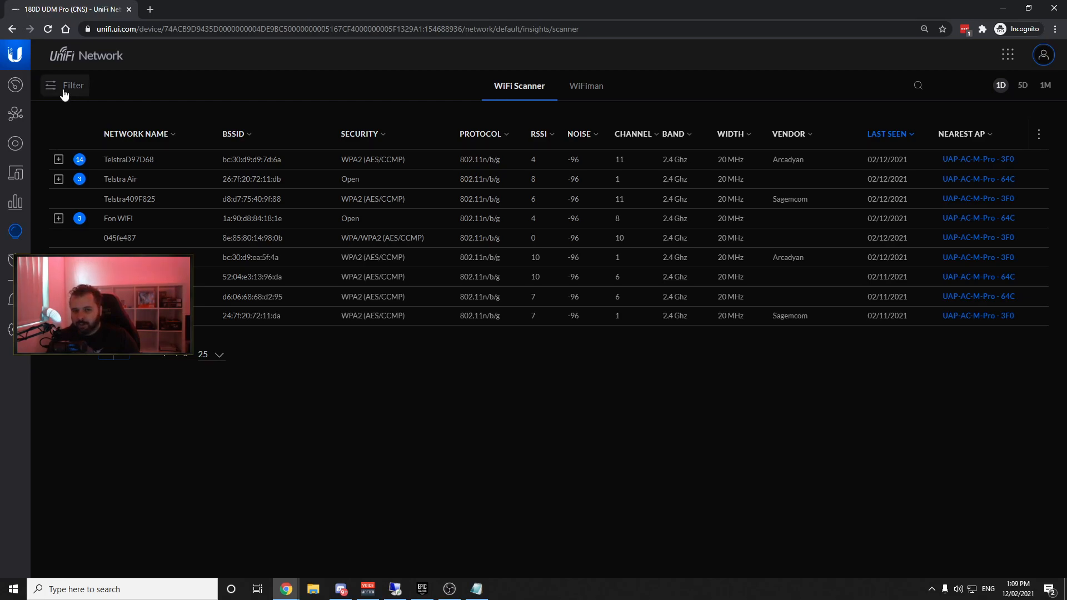
Switch from the WiFi Scanner network list to the WiFiman speed test results.
click(586, 86)
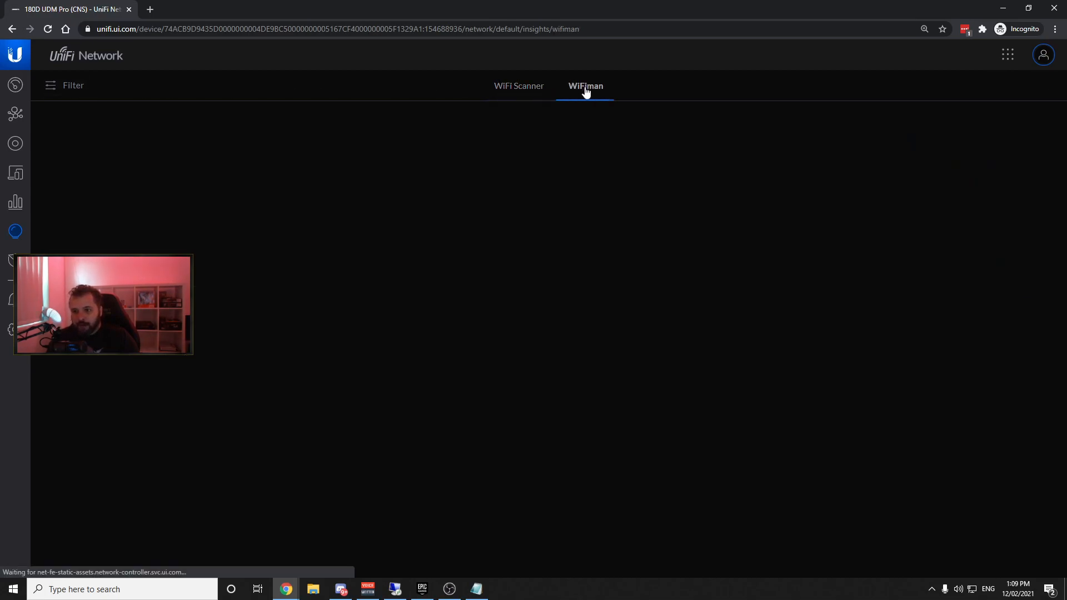
click(585, 86)
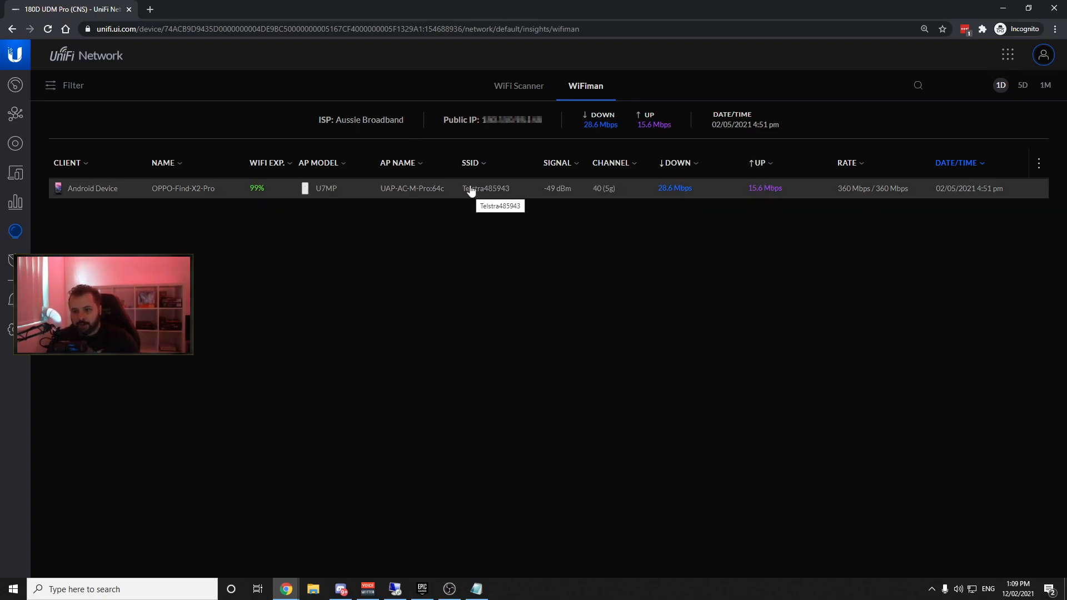
click(183, 187)
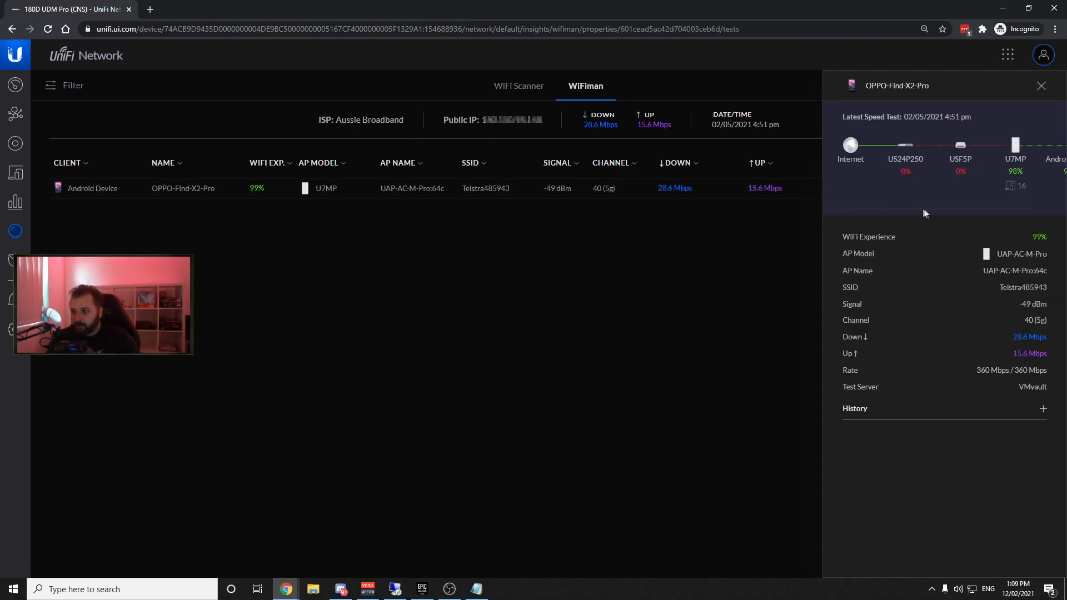
mouse_move(953, 175)
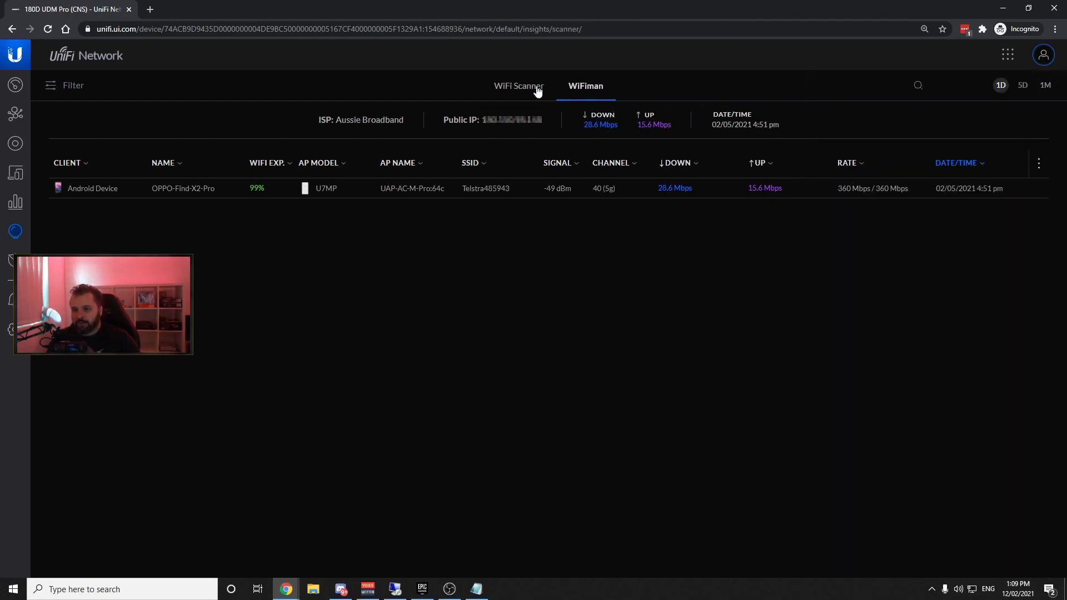
Go back via WiFi Scanner to the Dashboard and dismiss the 'Go to classic dashboard' banner.
click(519, 86)
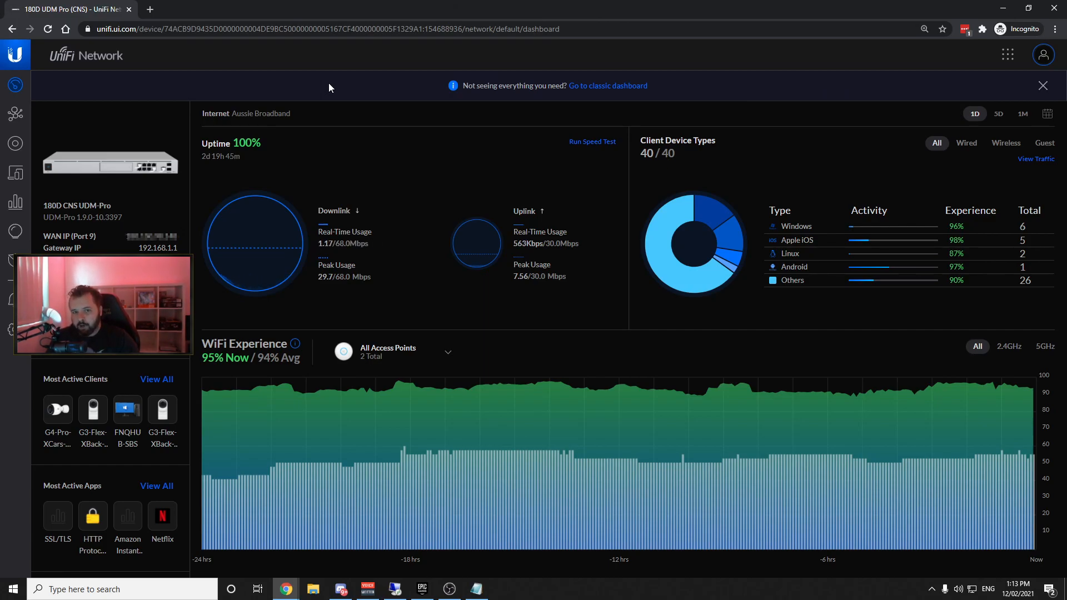
click(1042, 85)
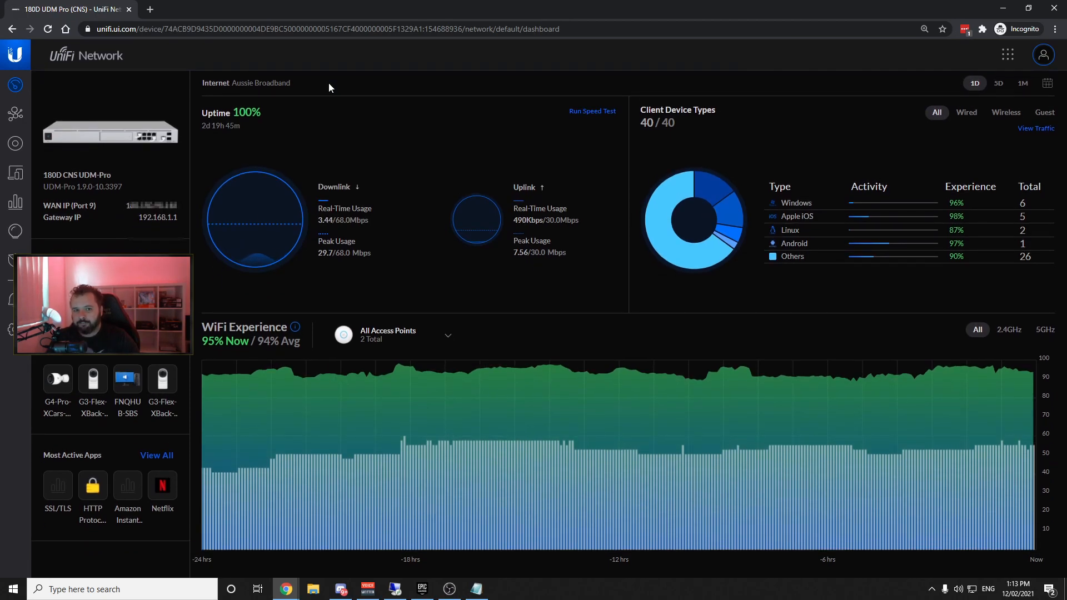